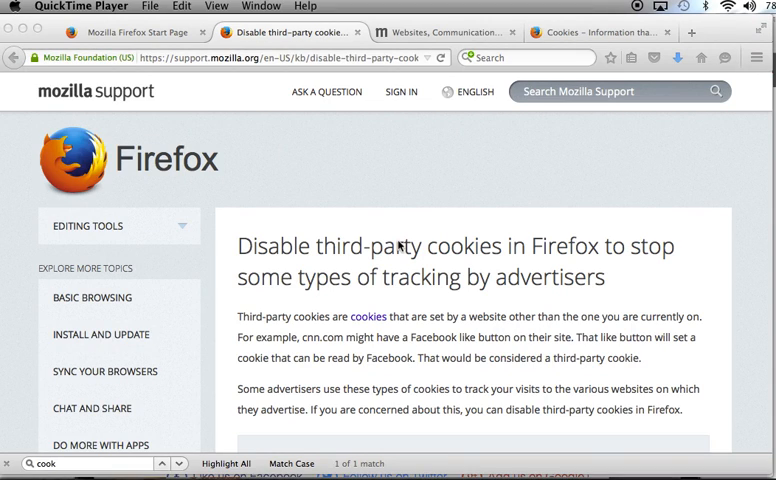
mouse_move(418, 218)
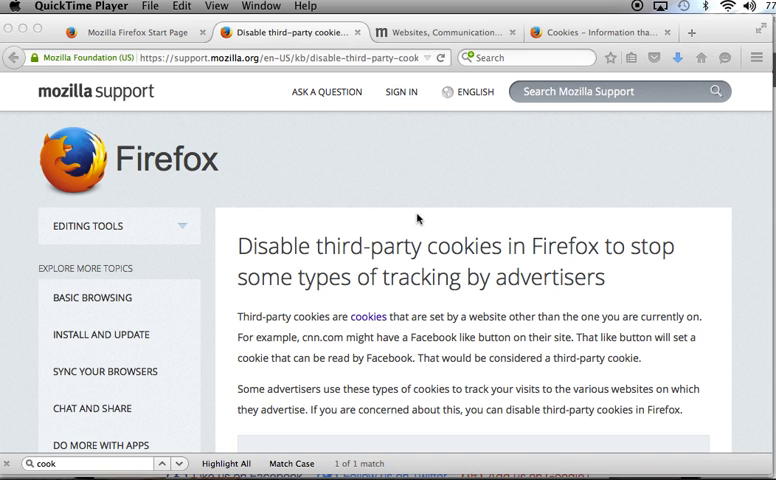
- Scroll the cookie support article down to its Note box and the numbered Preferences steps
scroll("down", 3)
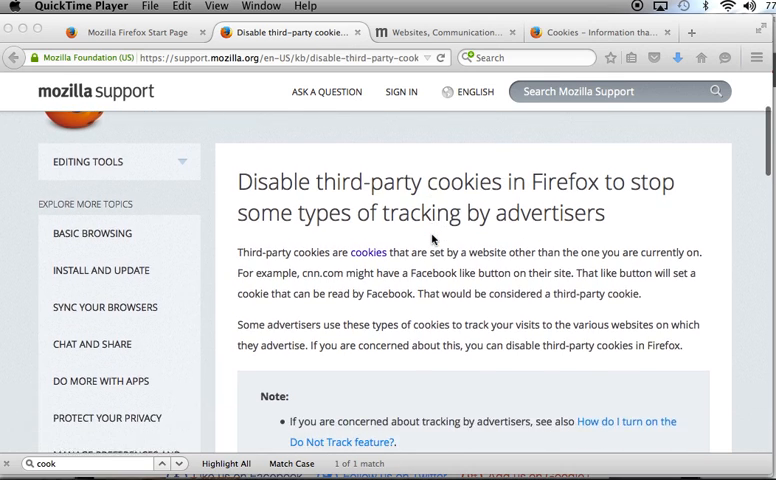
scroll("down", 3)
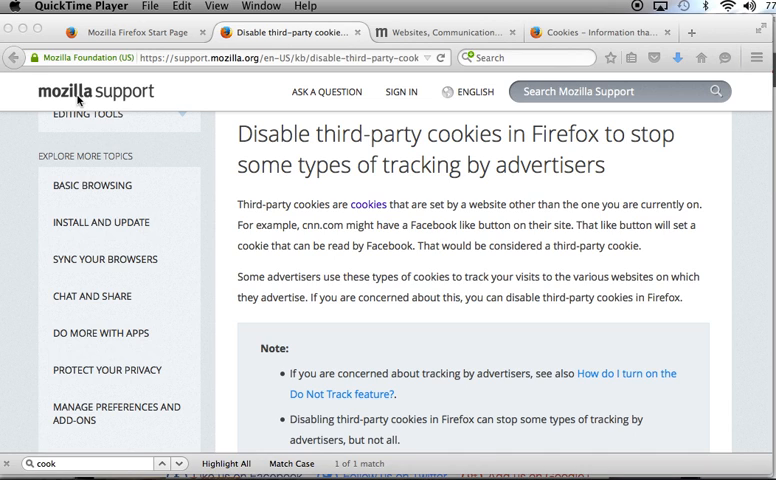
mouse_move(508, 216)
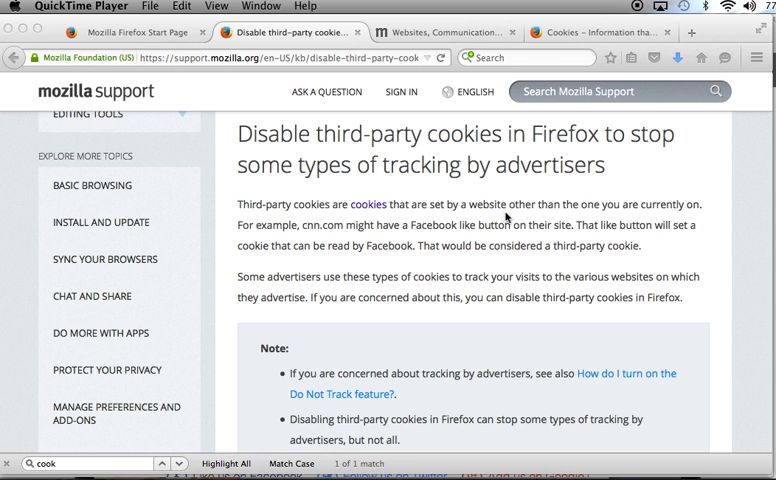
scroll("down", 3)
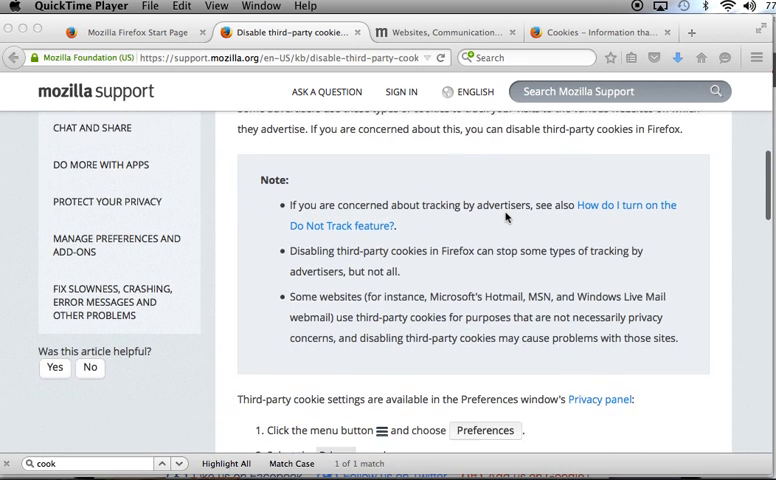
scroll("down", 3)
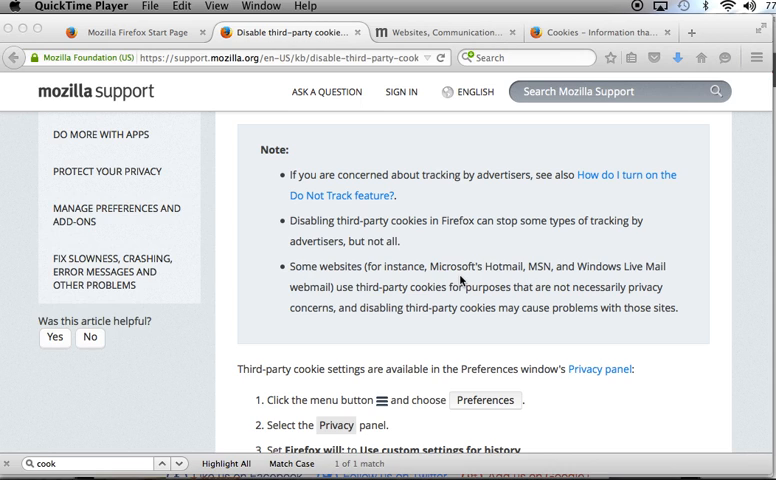
mouse_move(574, 276)
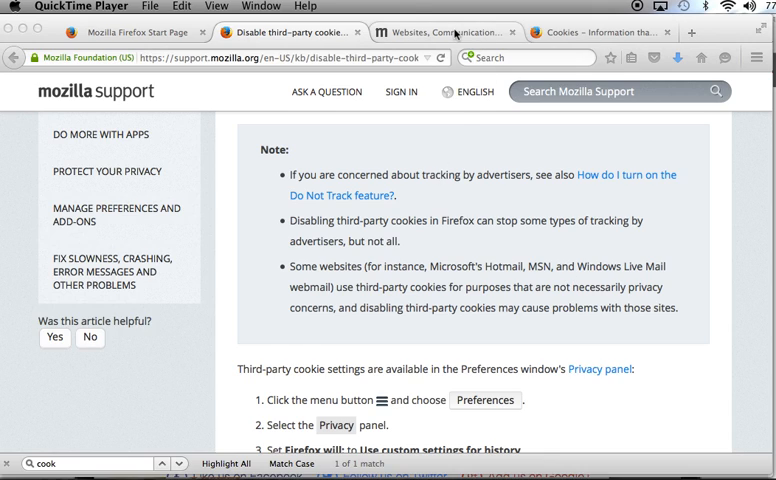
- Switch to the Communications & Cookies Privacy Notice and scroll to its Cookie History and Do Not Track bullets
left_click(444, 32)
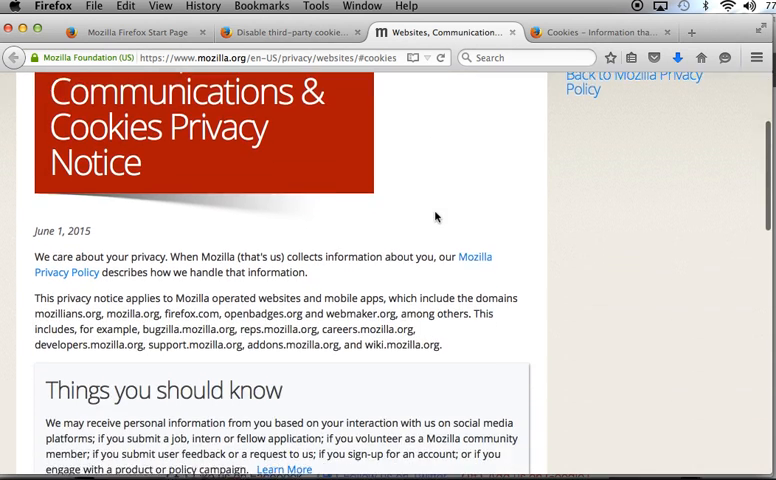
scroll("down", 3)
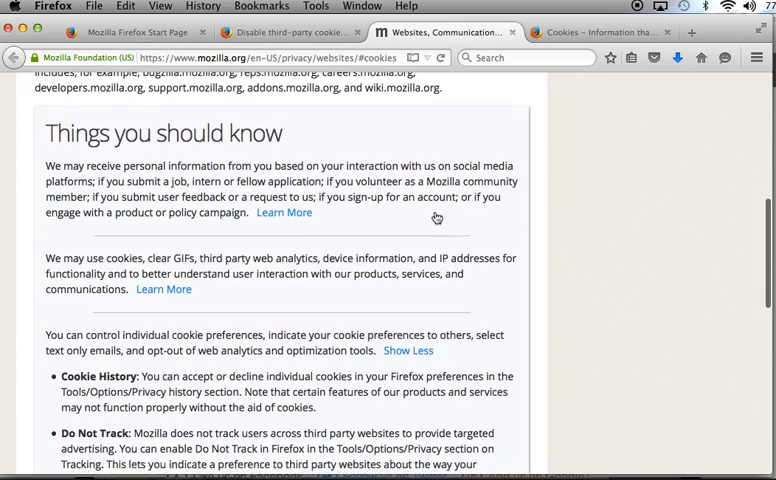
scroll("down", 3)
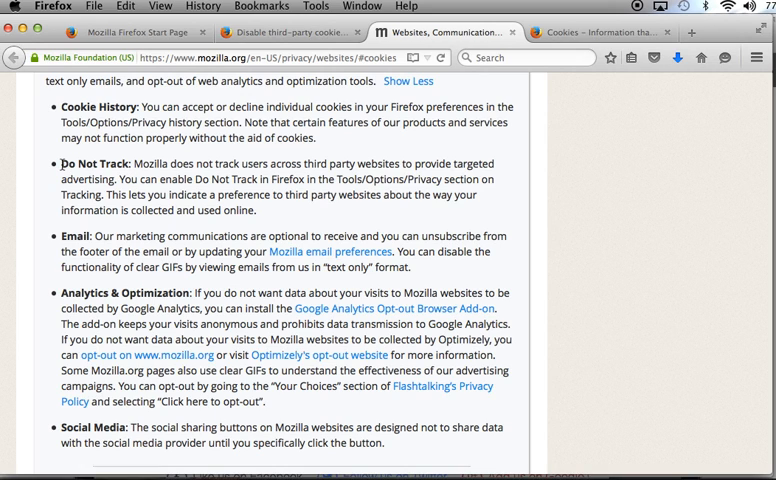
double_click(90, 164)
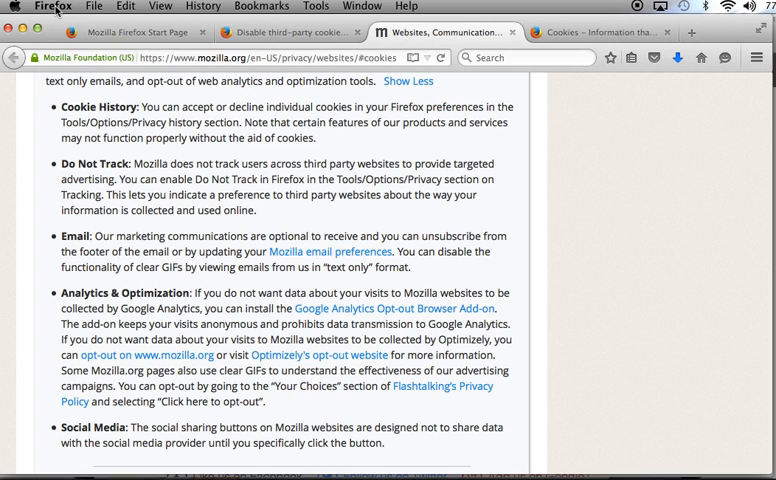
- Show Firefox's Privacy preferences and try 'Tell sites I do not want to be tracked', leaving it off
left_click(52, 6)
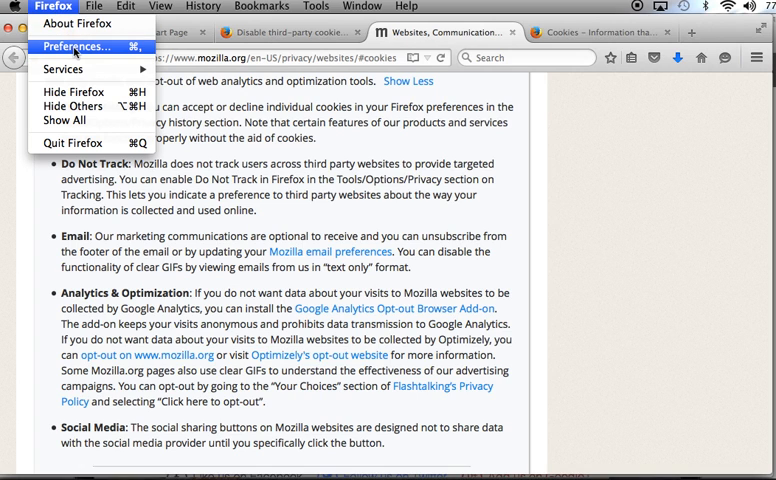
left_click(72, 46)
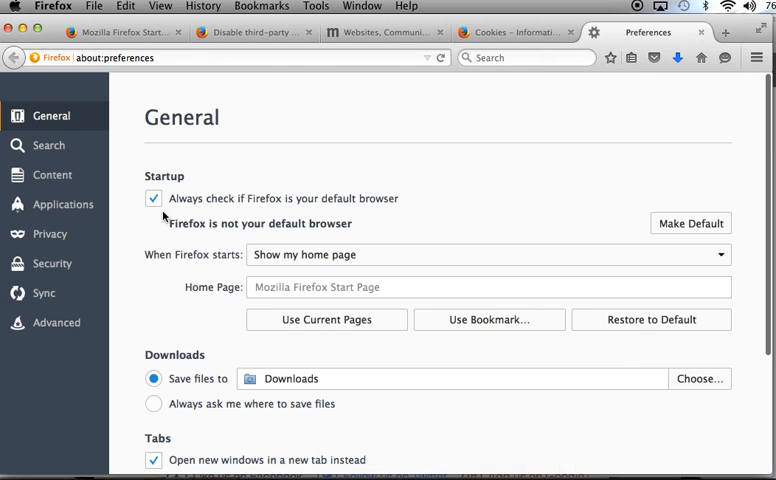
left_click(50, 232)
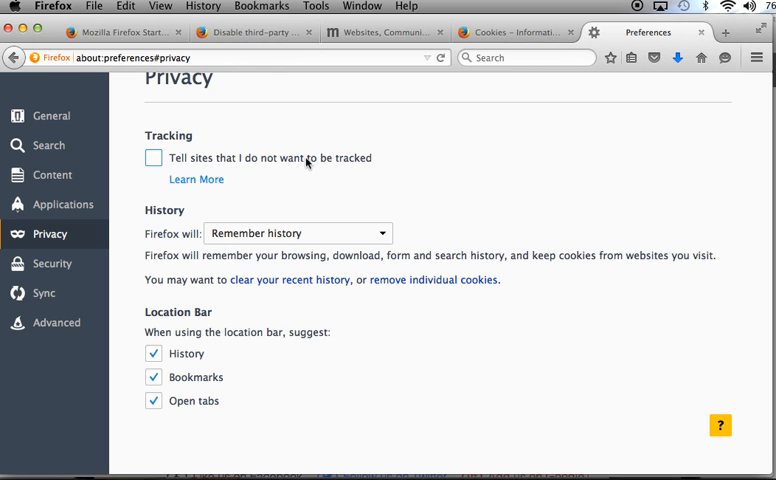
mouse_move(350, 166)
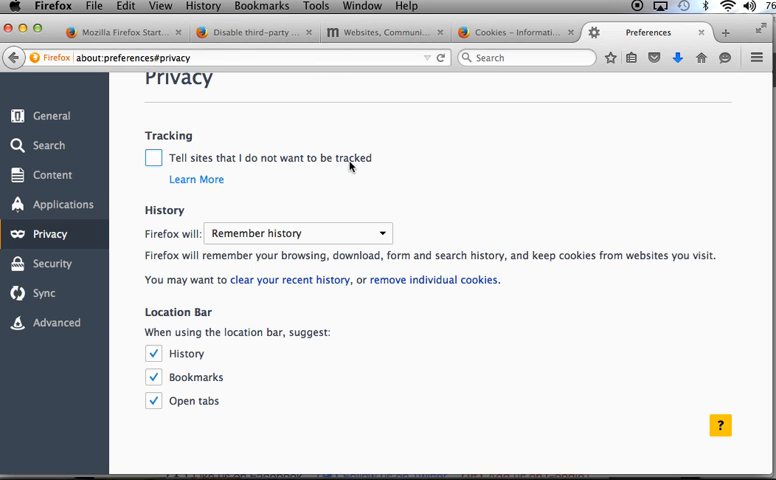
mouse_move(178, 160)
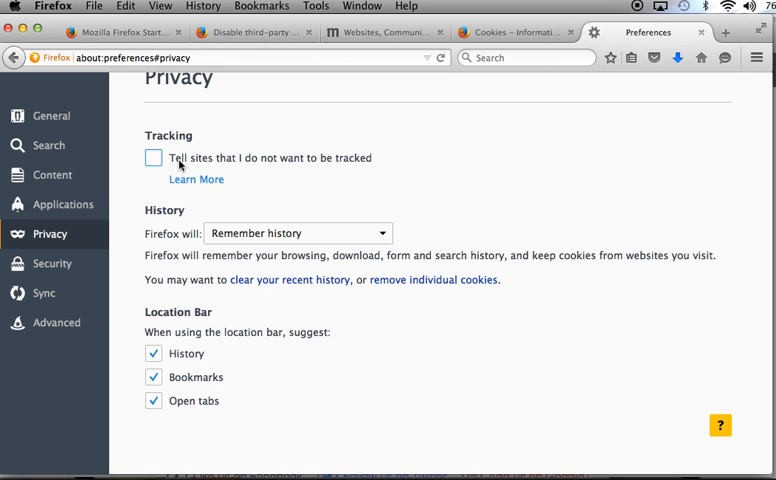
left_click(152, 158)
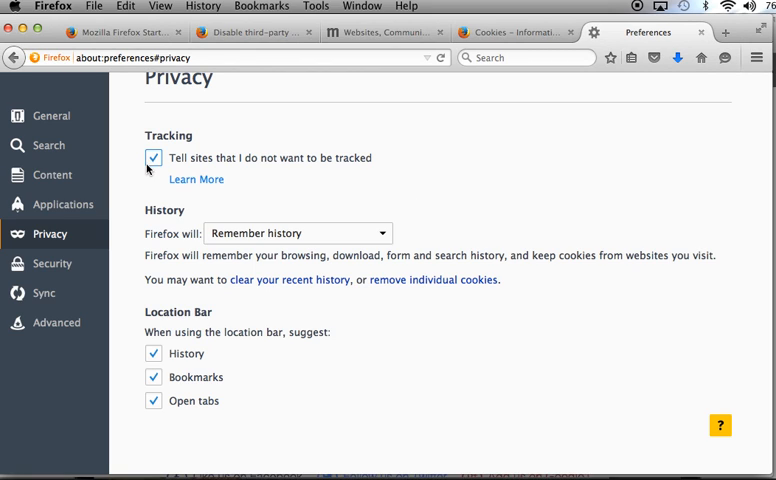
left_click(152, 158)
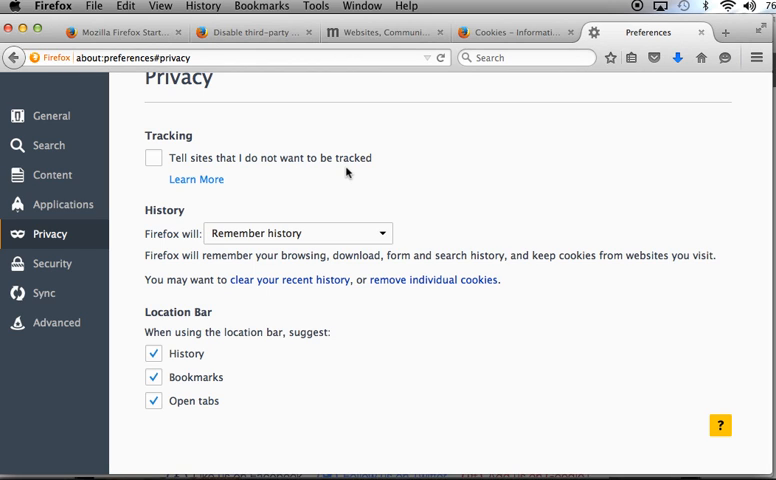
mouse_move(356, 188)
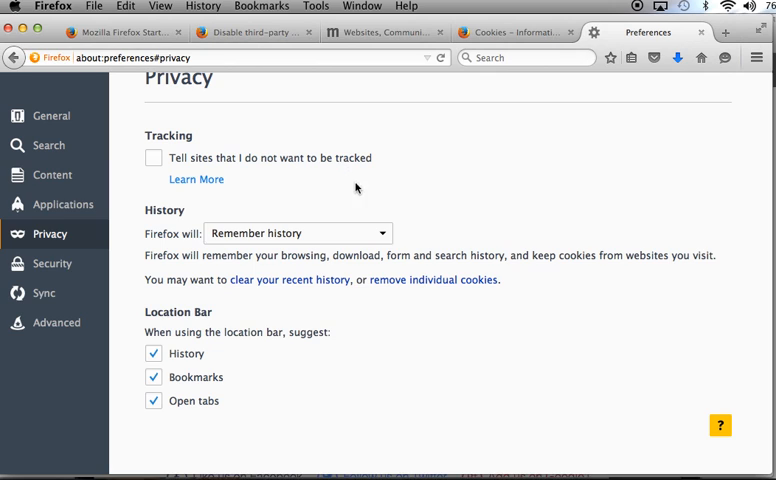
mouse_move(398, 224)
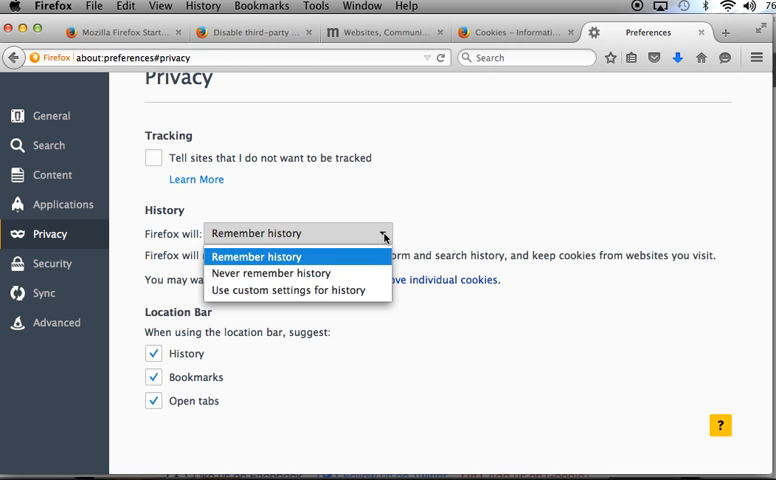
mouse_move(280, 290)
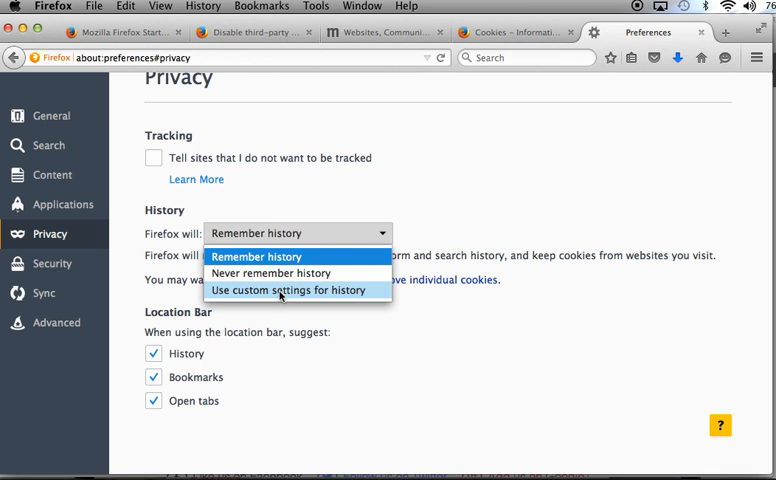
- Set 'Firefox will' to custom history settings and show the 'Accept third-party cookies' choices
left_click(290, 290)
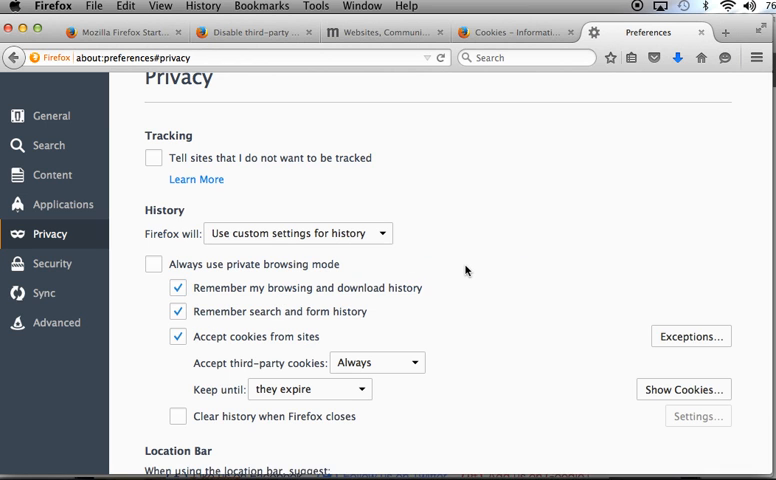
scroll("down", 3)
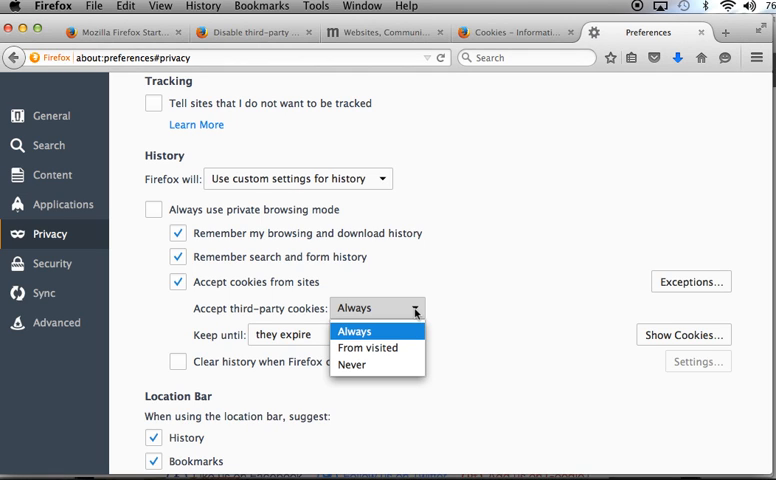
left_click(356, 332)
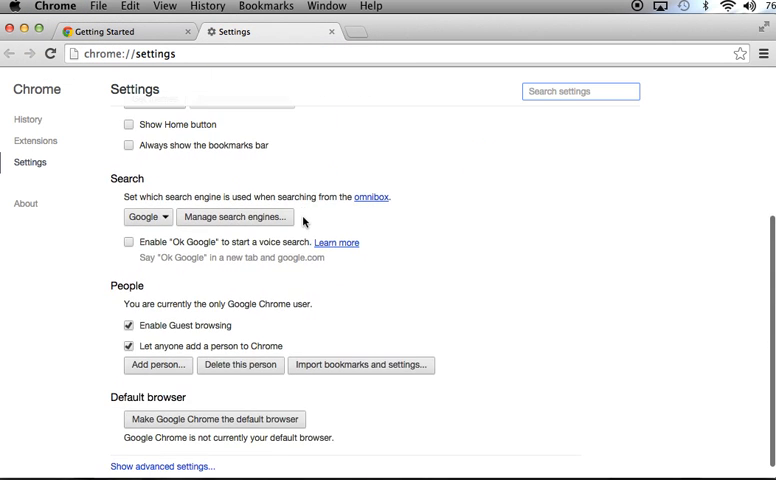
- In Chrome's Privacy content settings, toggle 'Block third-party cookies and site data'
scroll("down", 3)
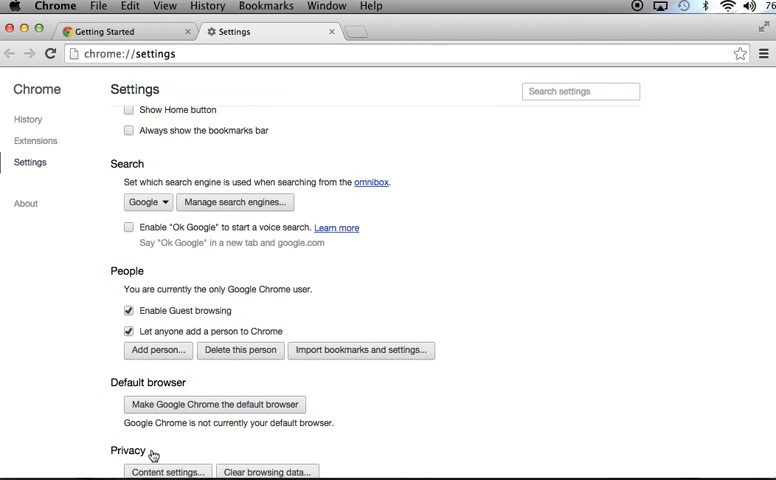
scroll("down", 3)
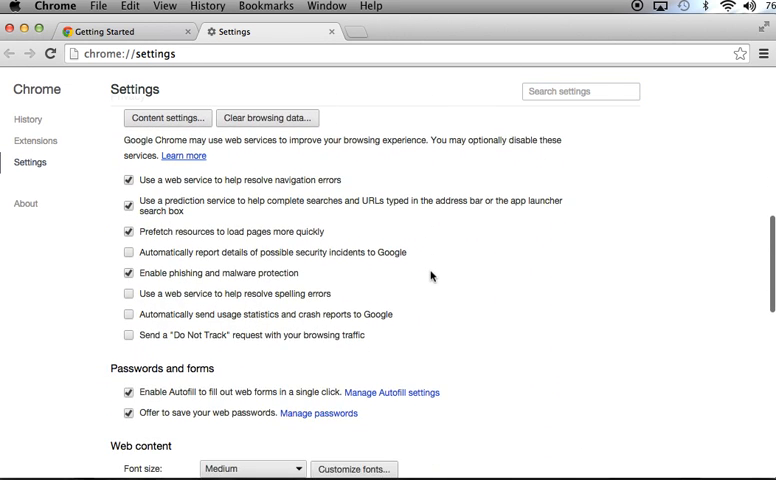
scroll("up", 3)
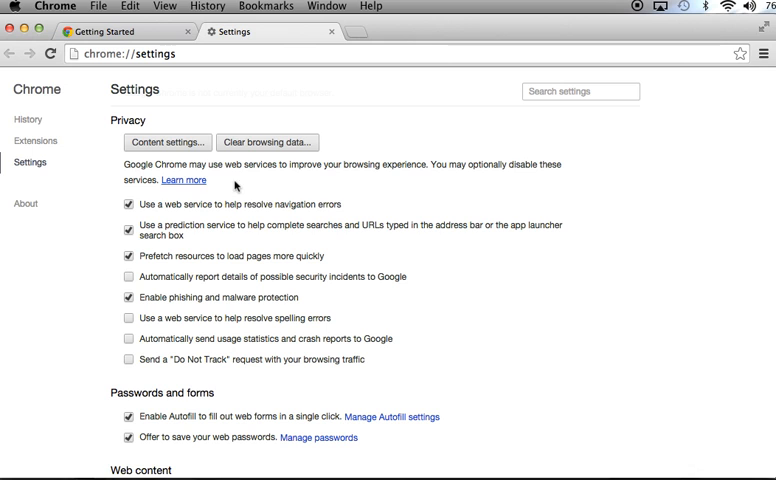
left_click(166, 142)
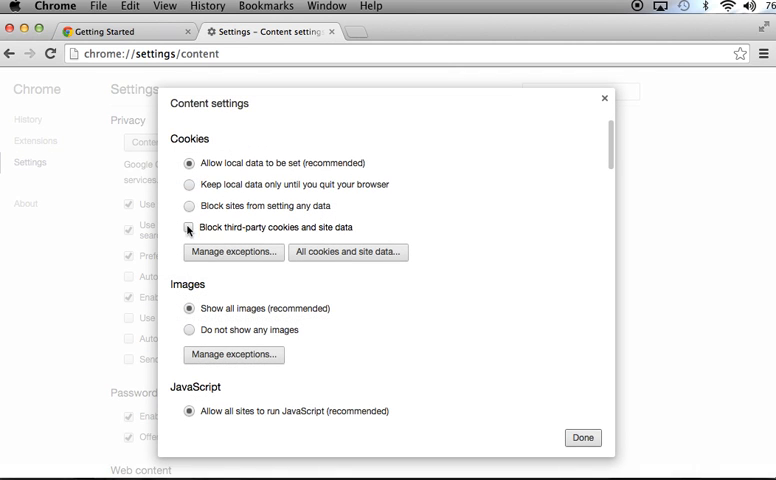
left_click(190, 228)
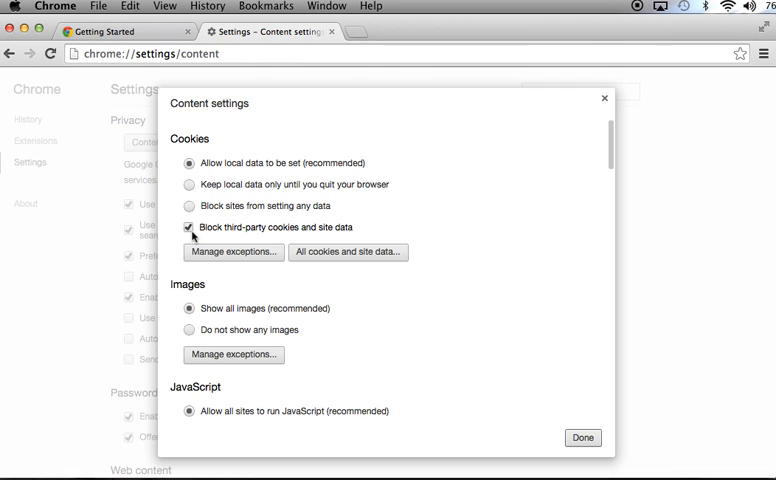
left_click(188, 228)
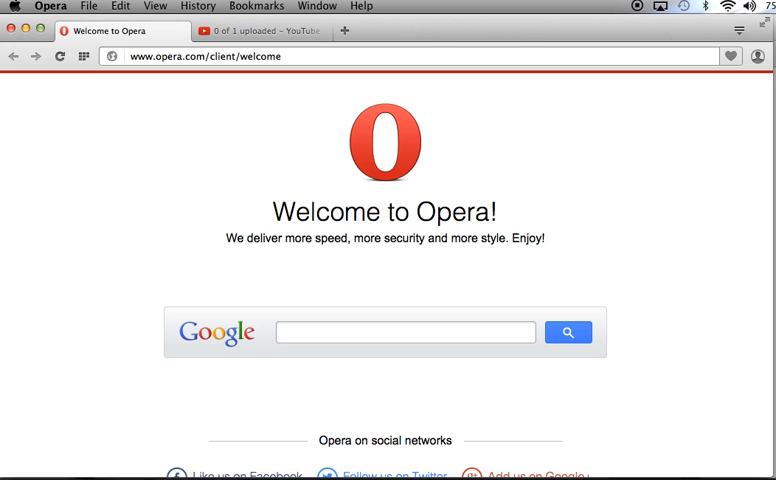
- In Opera's Privacy & security preferences, scroll to Cookies and toggle 'Block third-party cookies and site data'
left_click(50, 6)
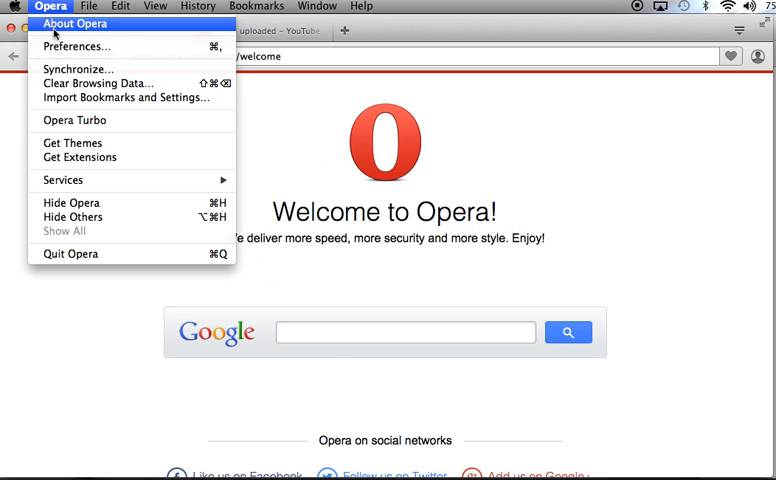
left_click(76, 46)
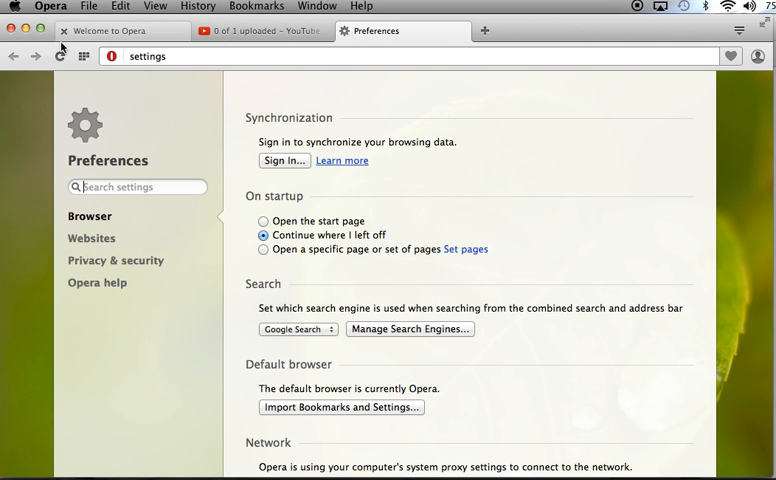
left_click(116, 260)
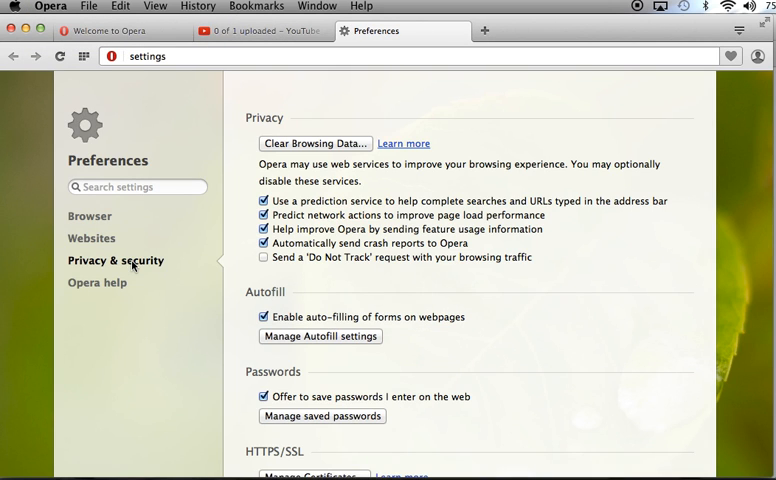
scroll("down", 3)
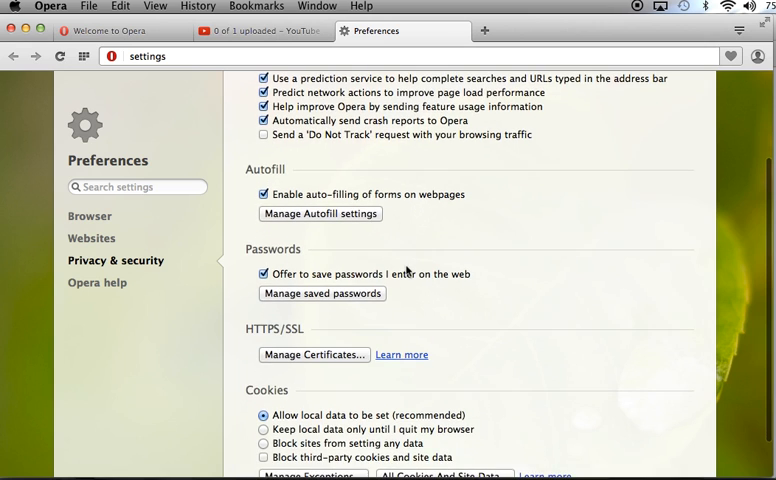
scroll("down", 3)
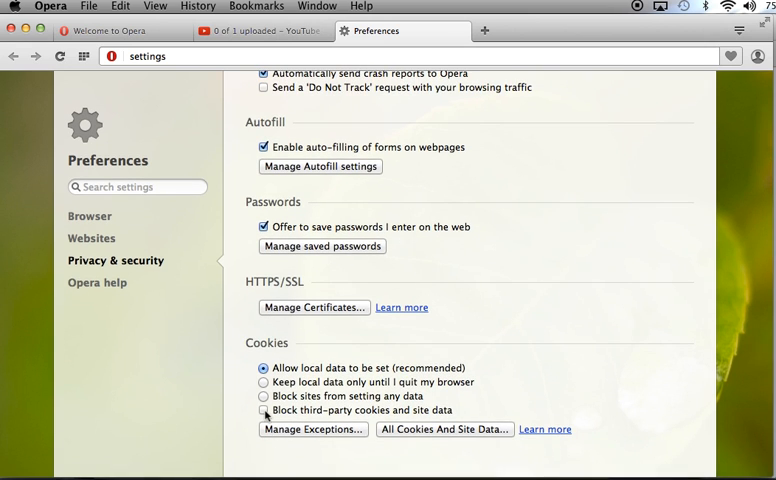
left_click(264, 410)
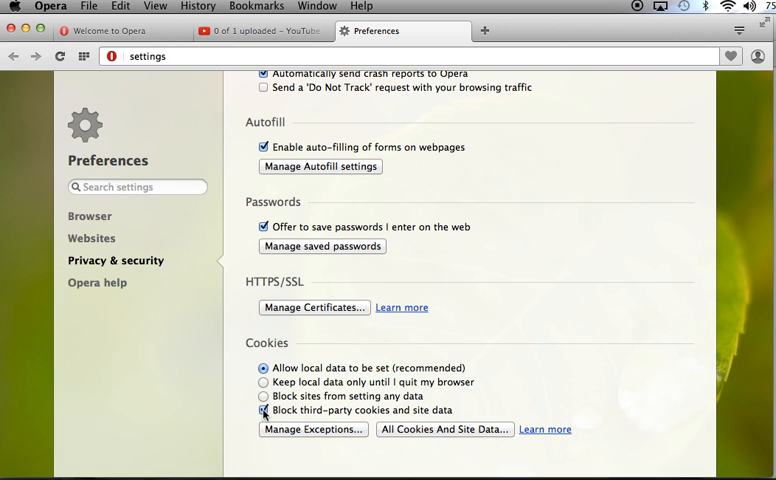
left_click(264, 410)
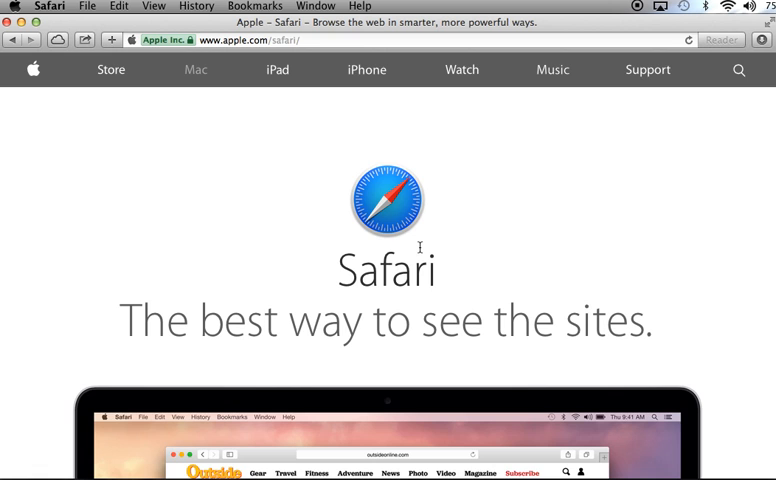
- Show Safari's Preferences on the Privacy tab after a look at the Security tab
left_click(52, 6)
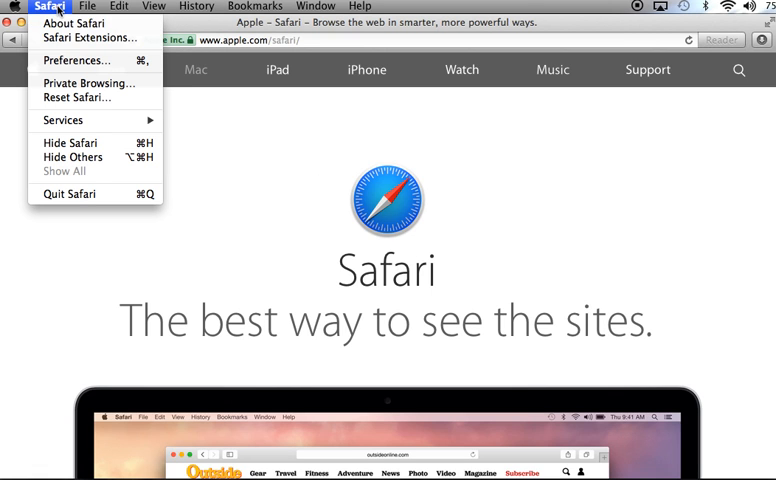
left_click(76, 60)
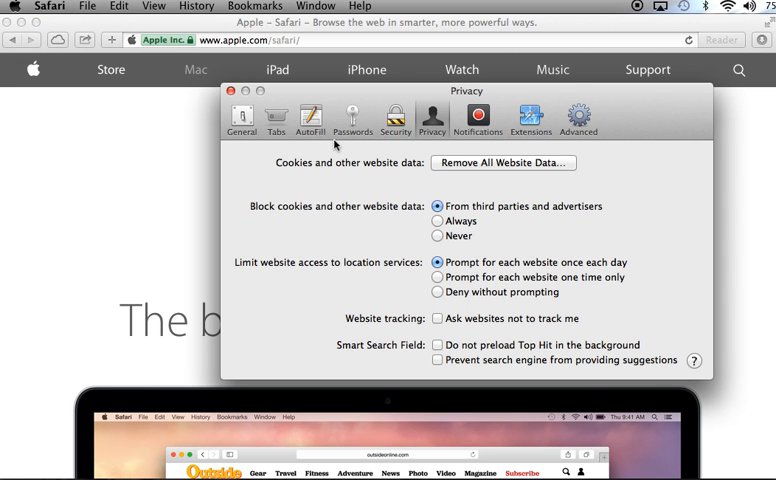
left_click(396, 120)
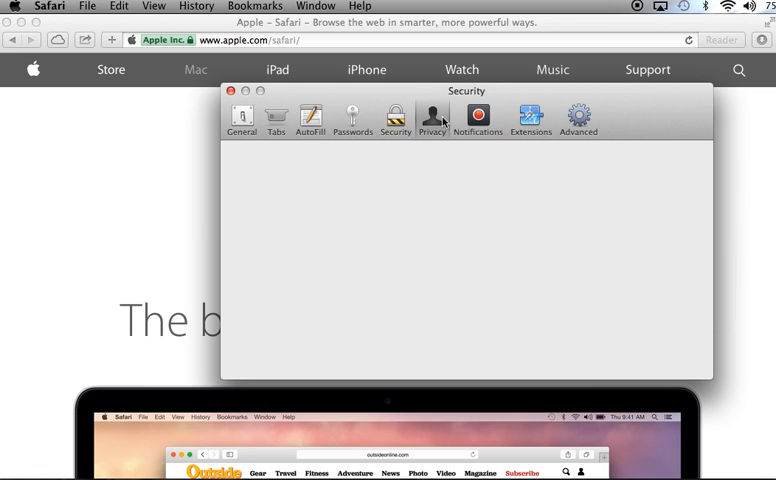
left_click(432, 118)
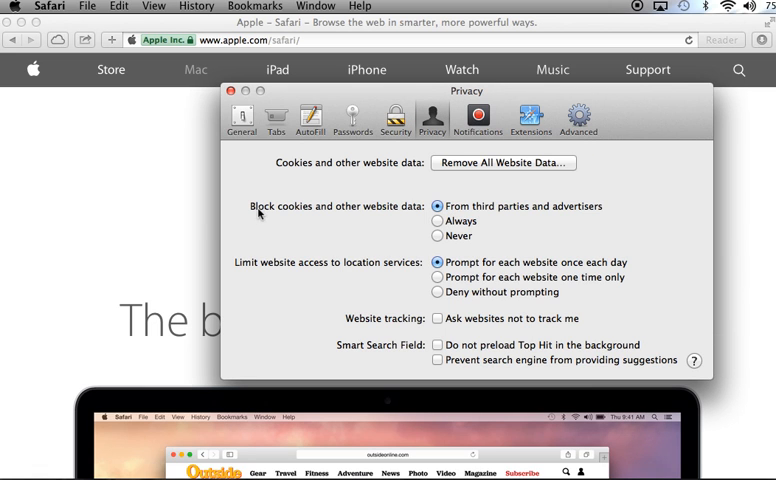
mouse_move(334, 220)
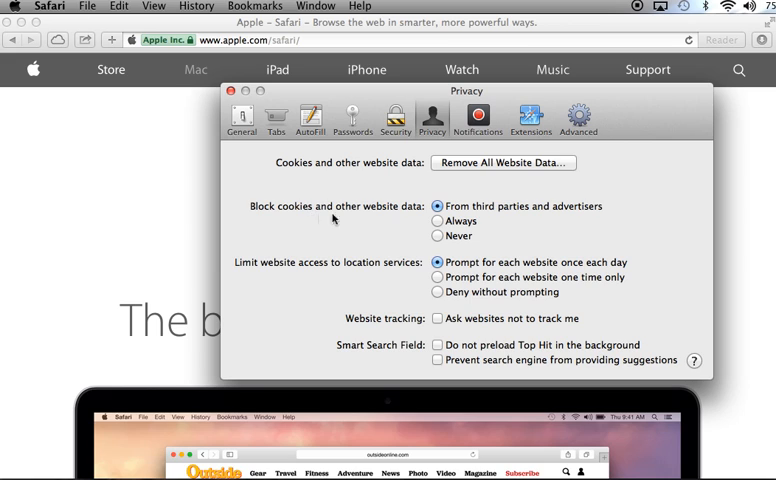
mouse_move(456, 216)
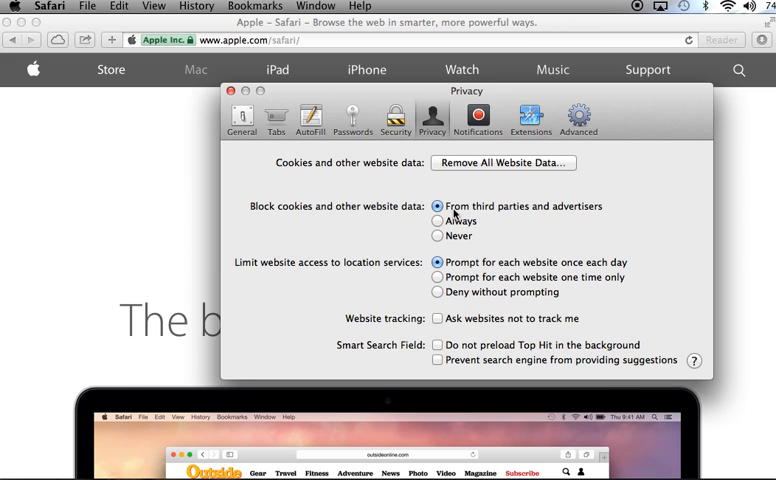
mouse_move(584, 218)
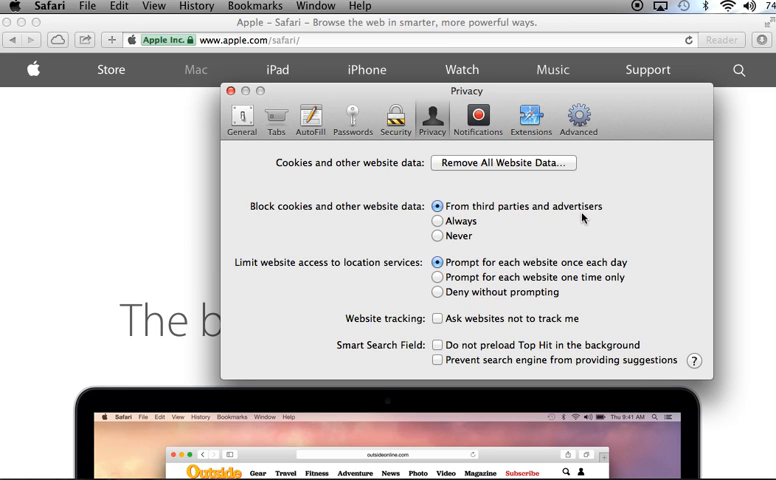
mouse_move(496, 216)
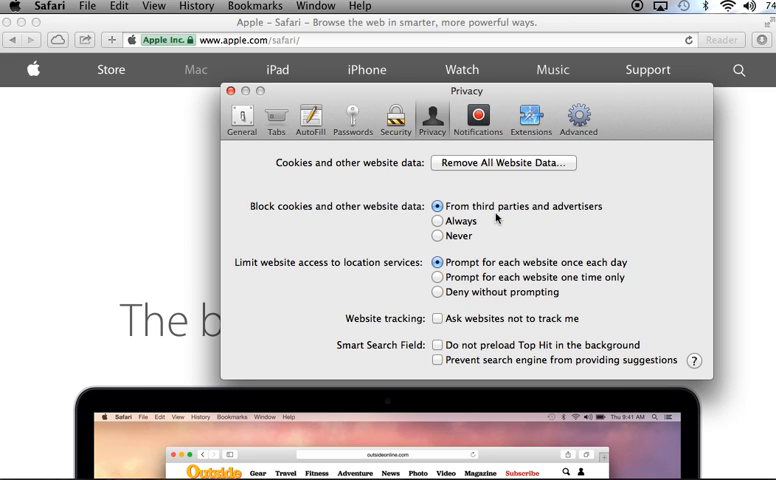
mouse_move(464, 232)
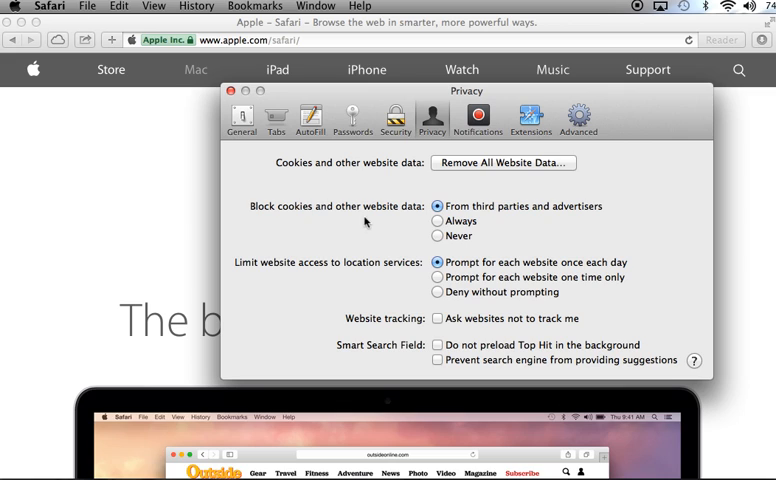
- Set 'Block cookies and other website data' to Never
left_click(436, 236)
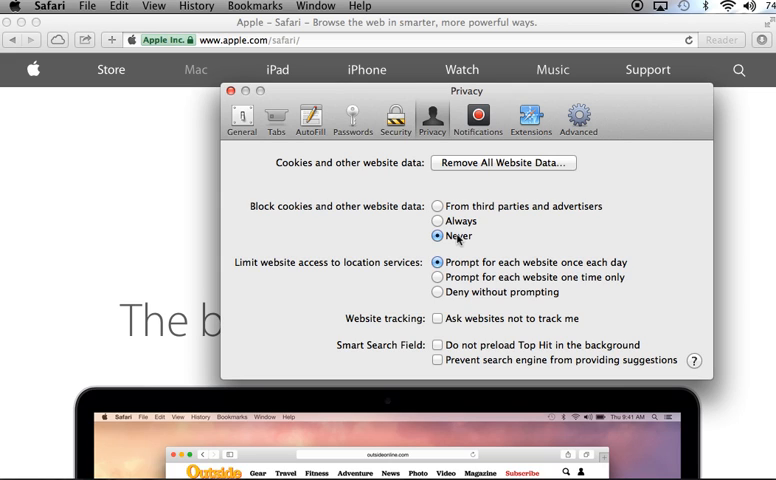
mouse_move(552, 222)
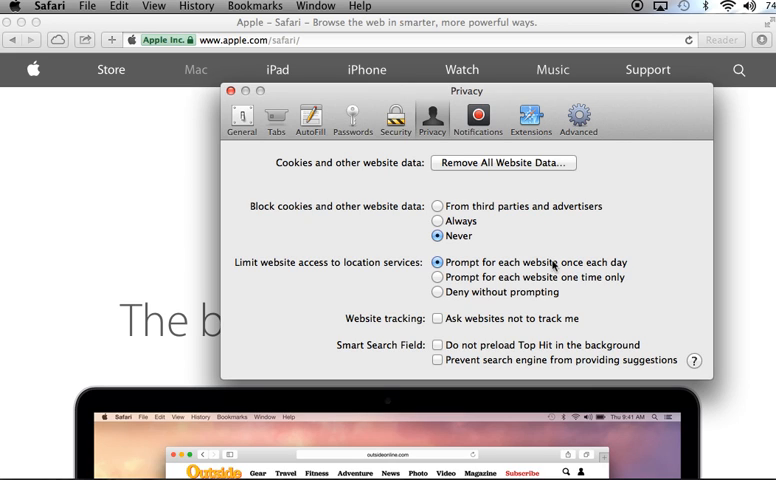
mouse_move(536, 216)
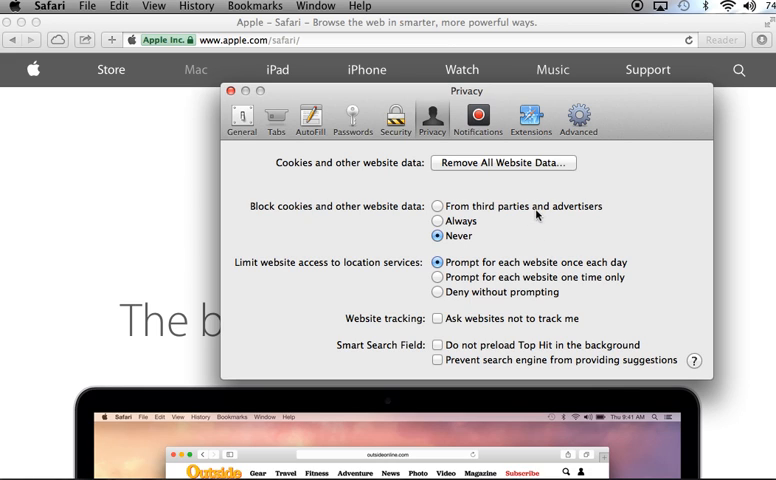
mouse_move(536, 216)
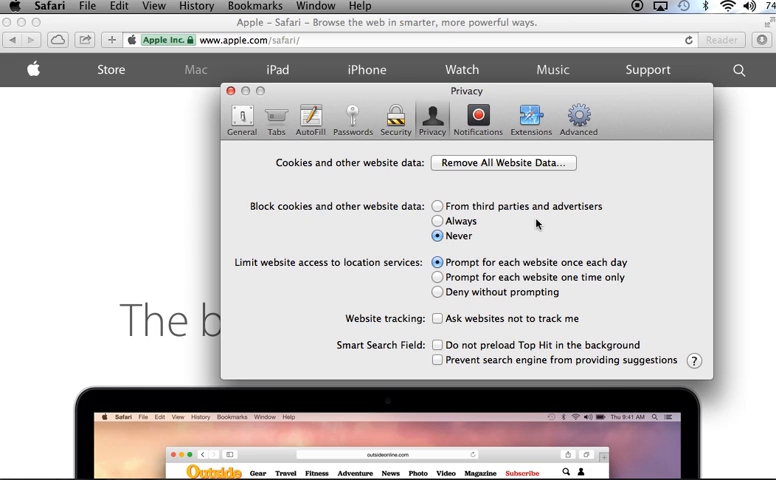